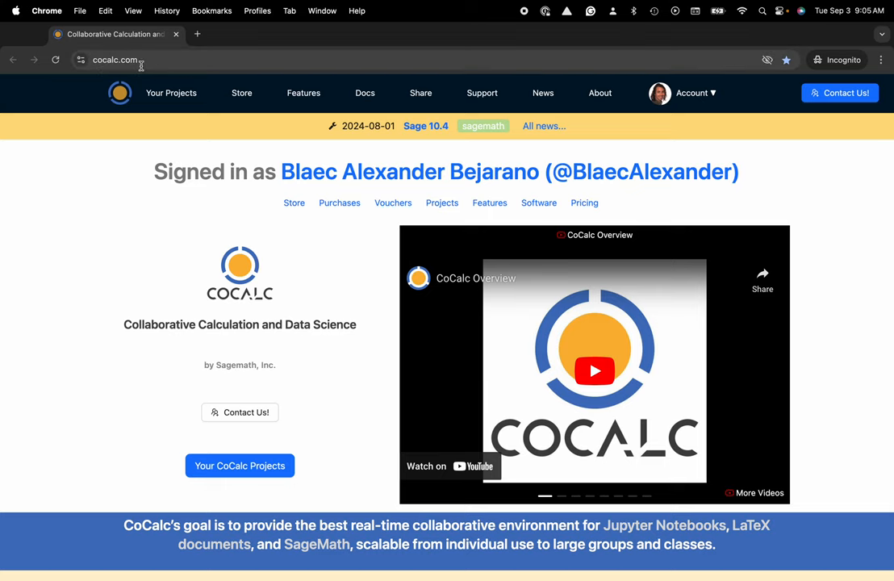
# Go to the CoCalc projects list showing My Project and Another Project.
pyautogui.click(171, 92)
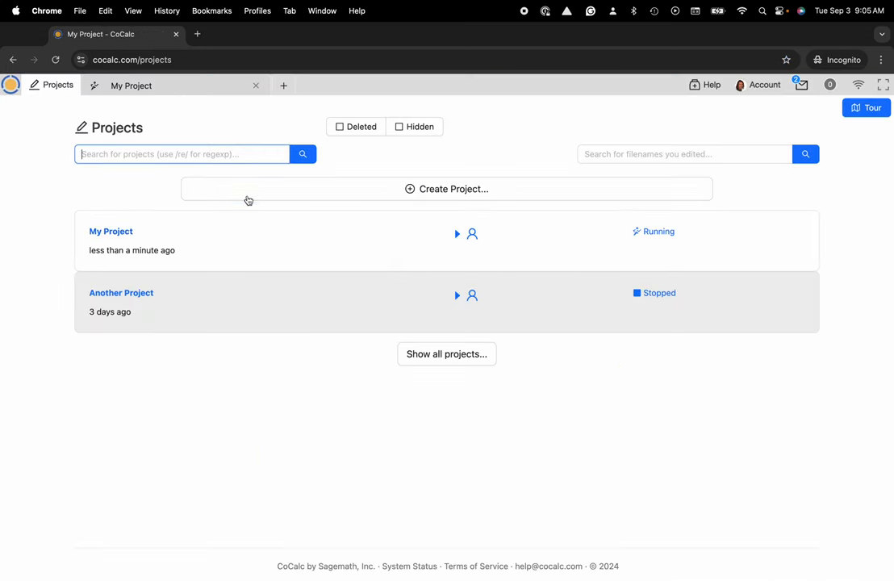
pyautogui.moveTo(154, 236)
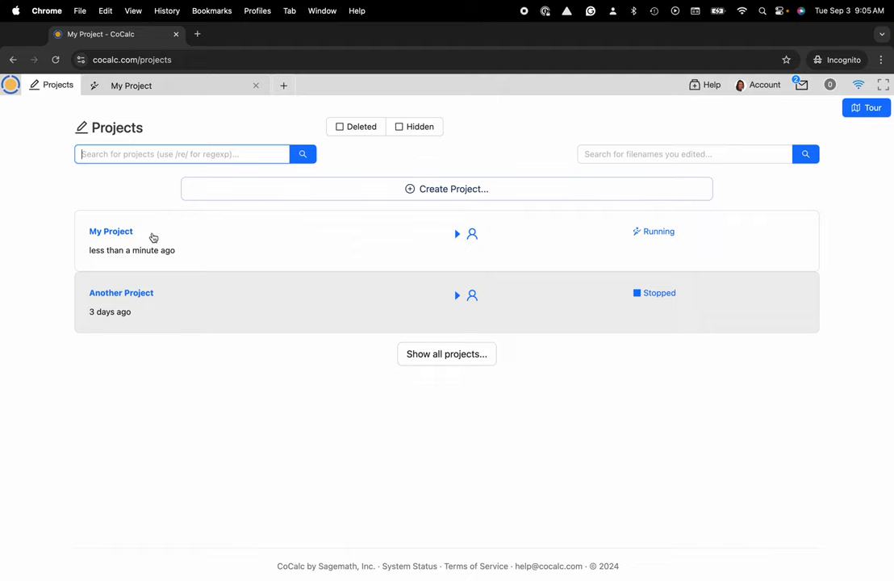
# Enter My Project and bring up the Wave Equation notebook.
pyautogui.click(110, 233)
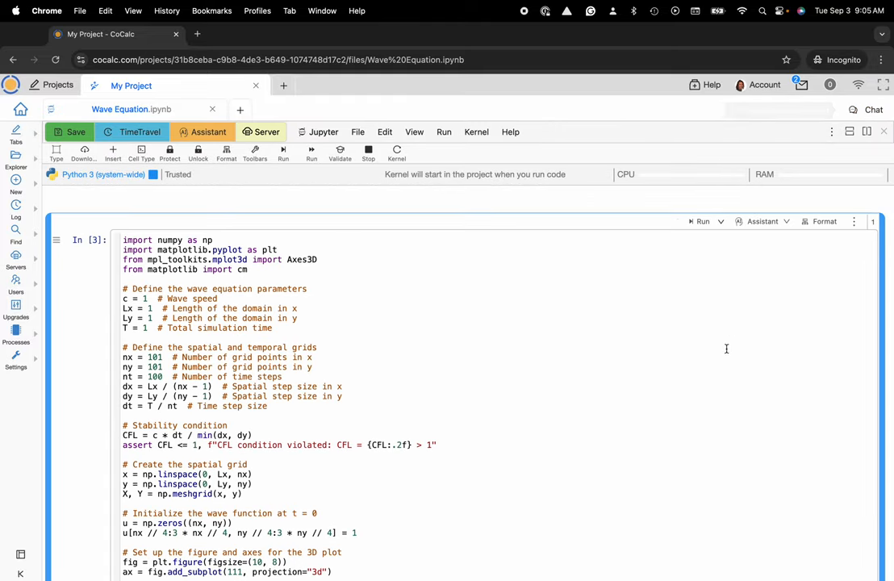
# Put the wave-simulation code cell into edit mode for editing.
pyautogui.scroll(-3)
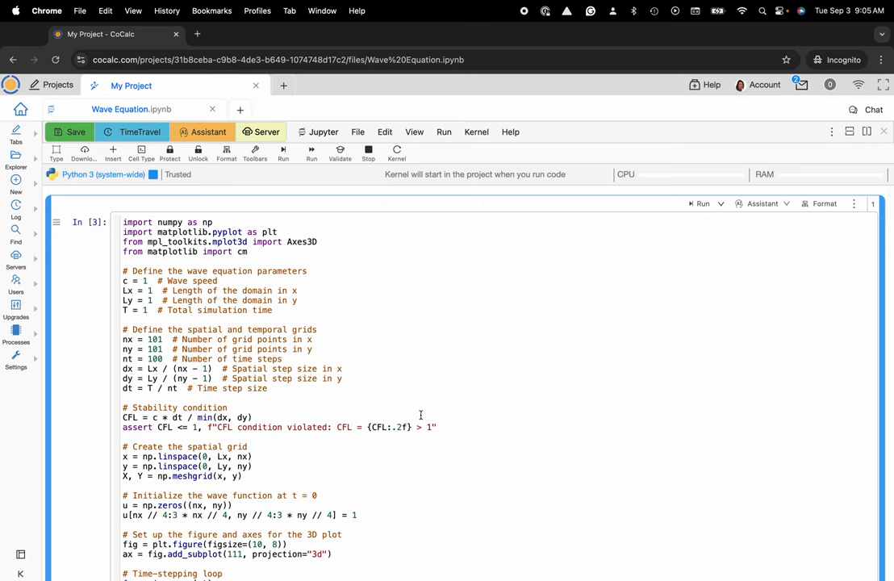
pyautogui.moveTo(503, 326)
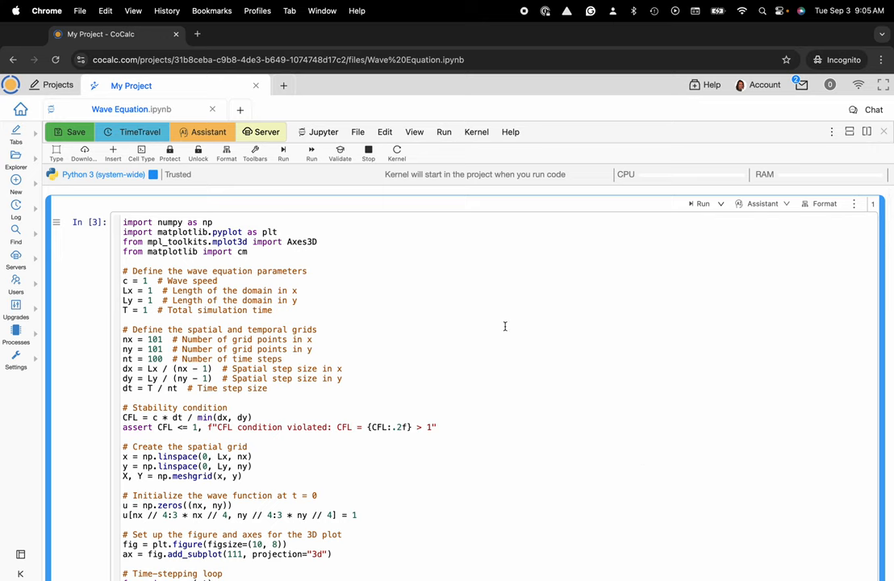
pyautogui.moveTo(581, 475)
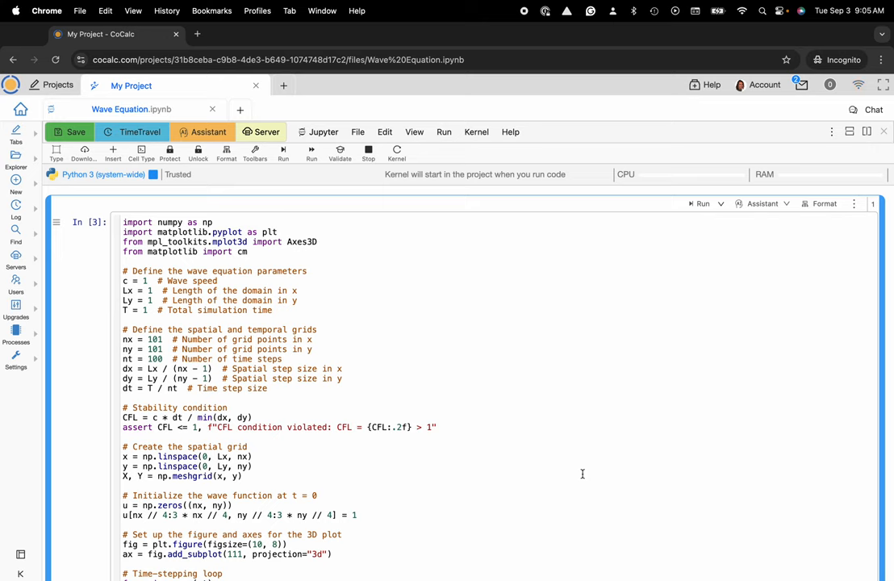
pyautogui.doubleClick(303, 329)
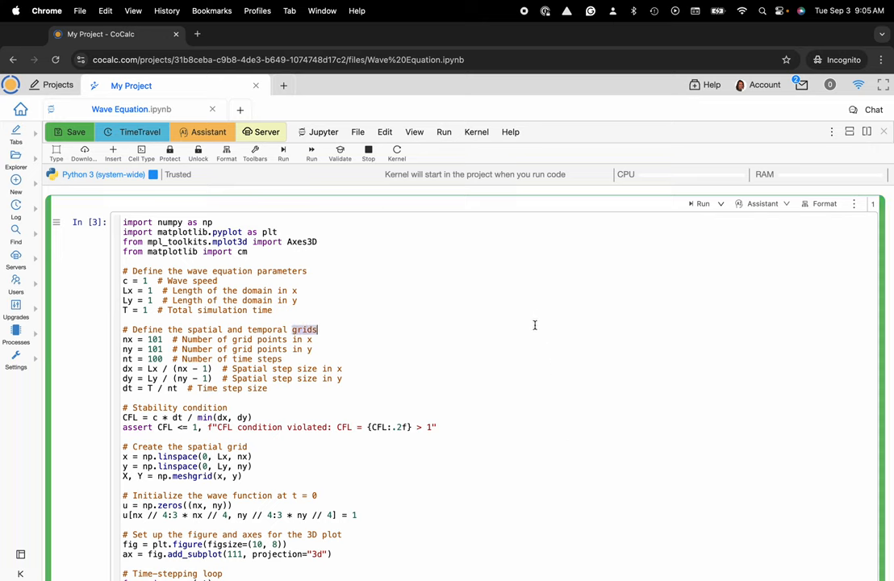